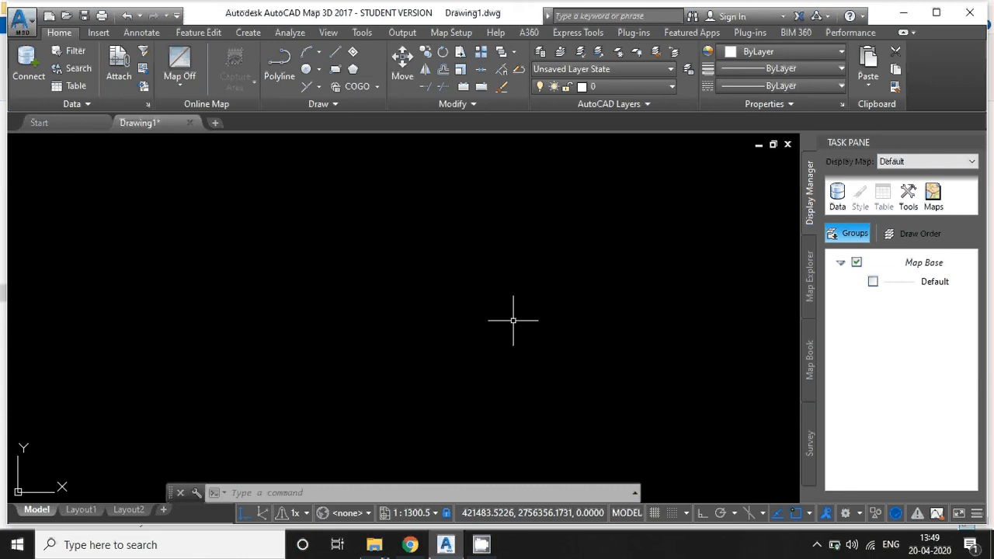
mouse_move(441, 476)
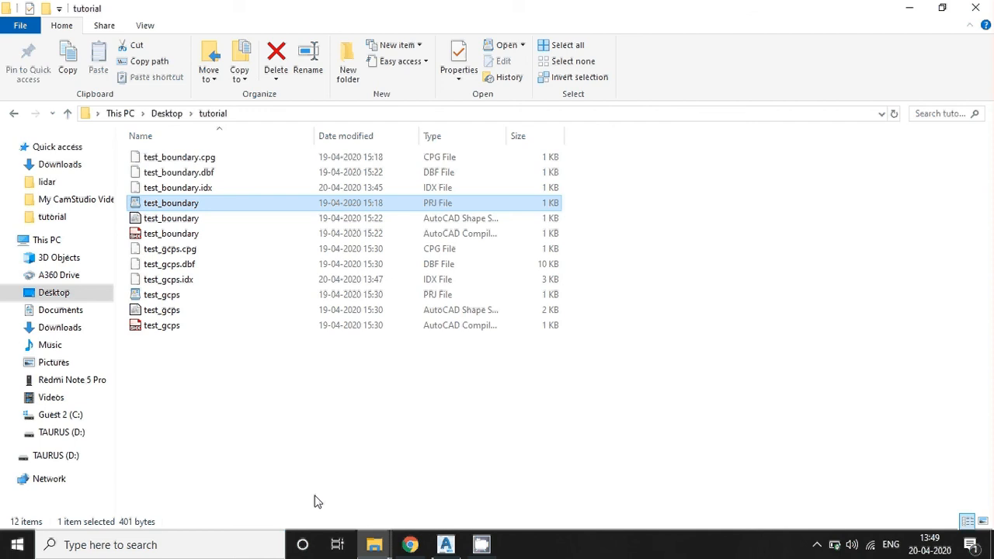
mouse_move(366, 398)
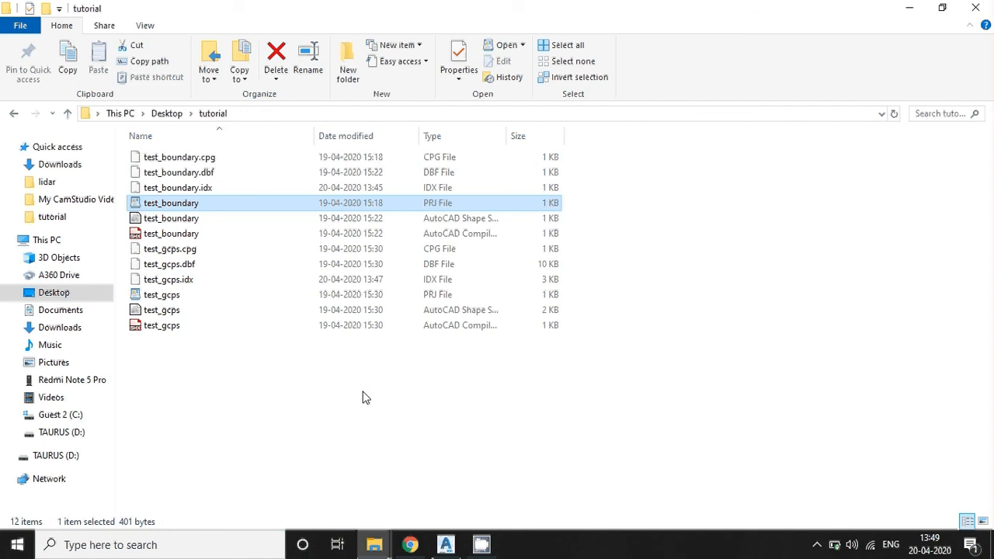
mouse_move(266, 248)
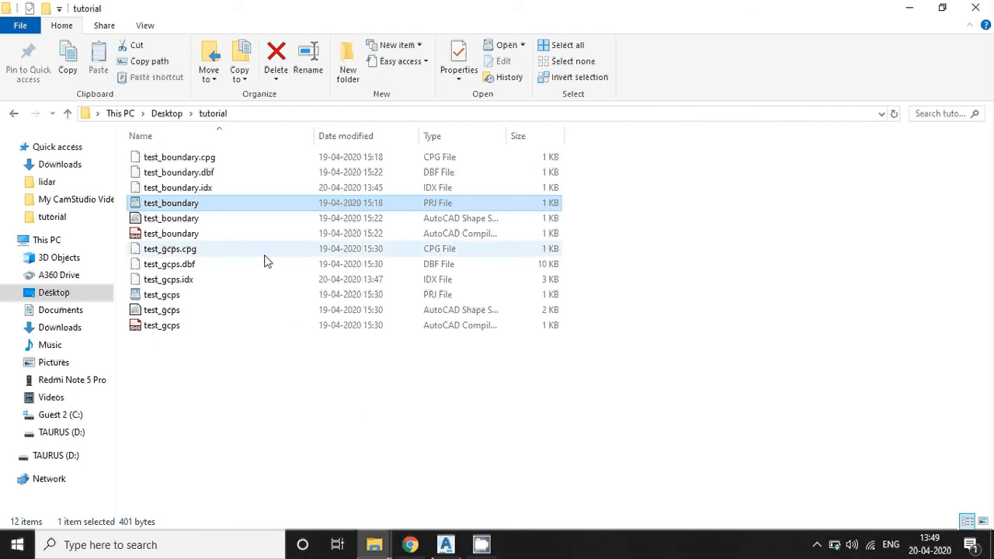
mouse_move(447, 212)
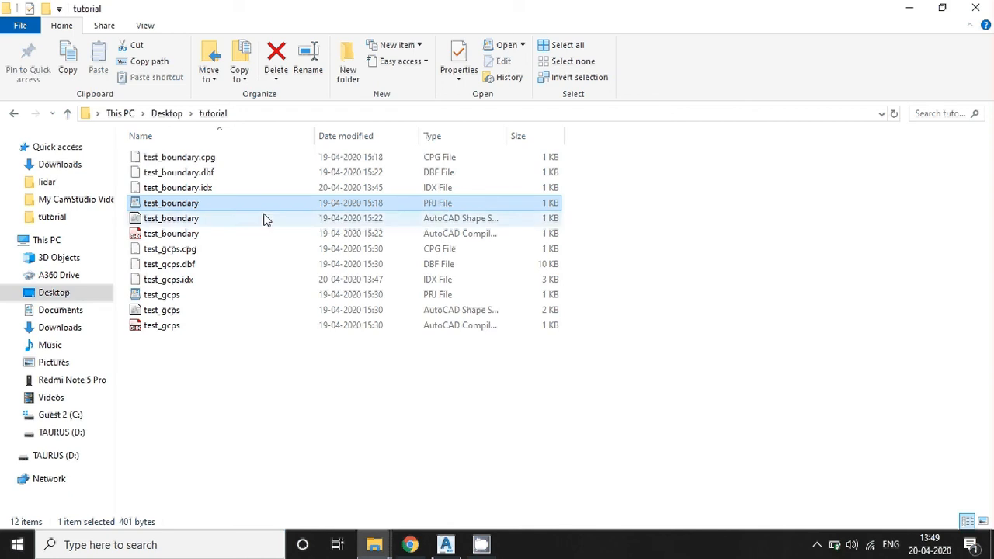
- Back in the drawing, verify via UN that insertion scale is Meters and close Drawing Units
double_click(170, 202)
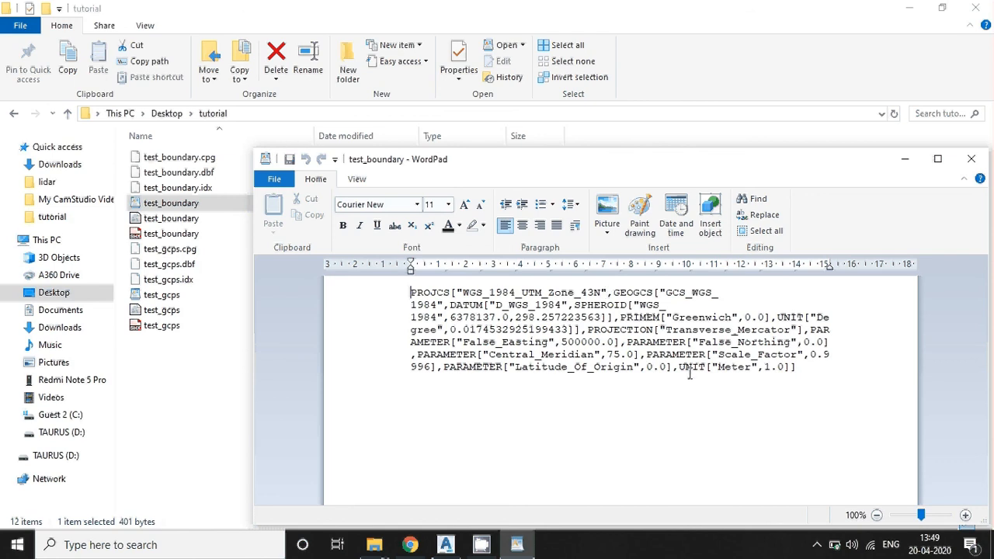
mouse_move(723, 373)
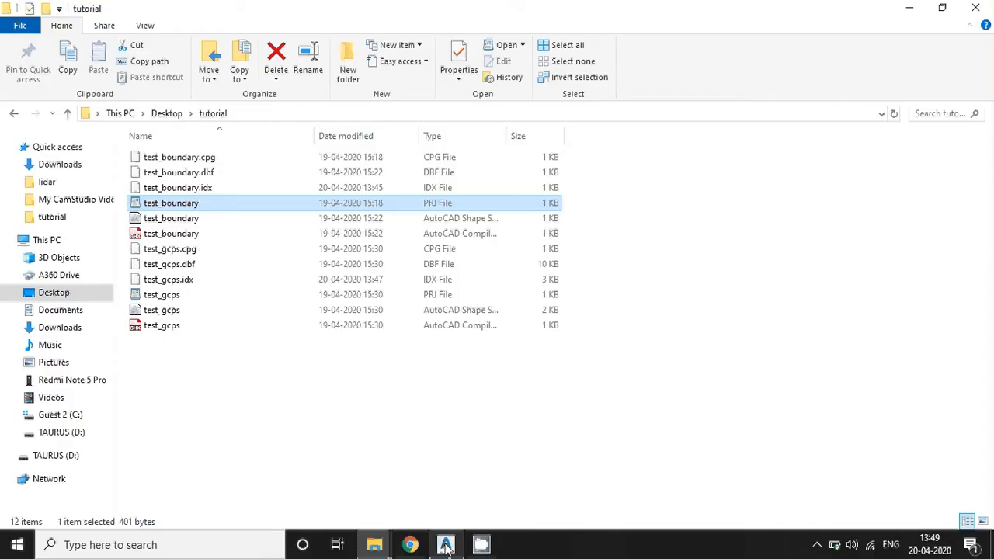
click(445, 544)
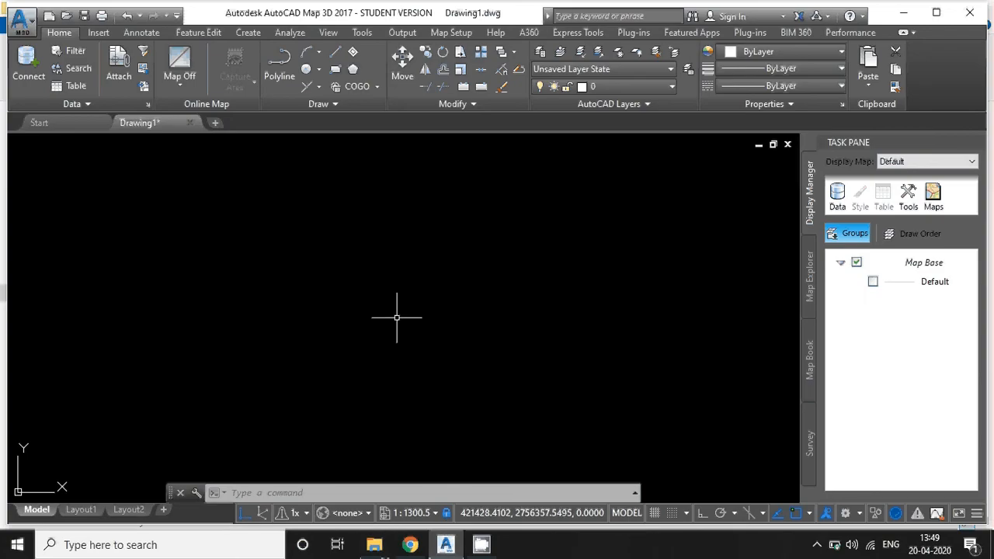
text(UN)
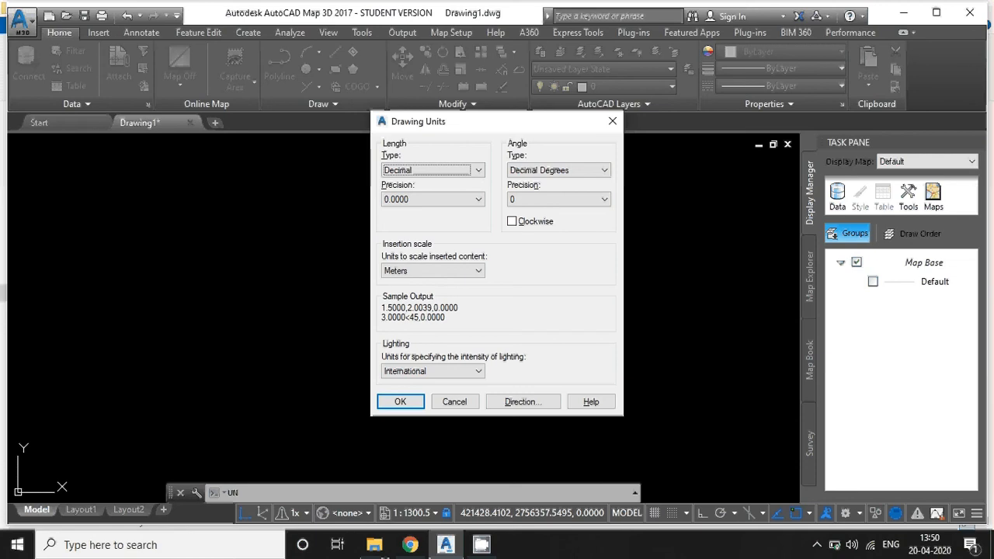
mouse_move(423, 270)
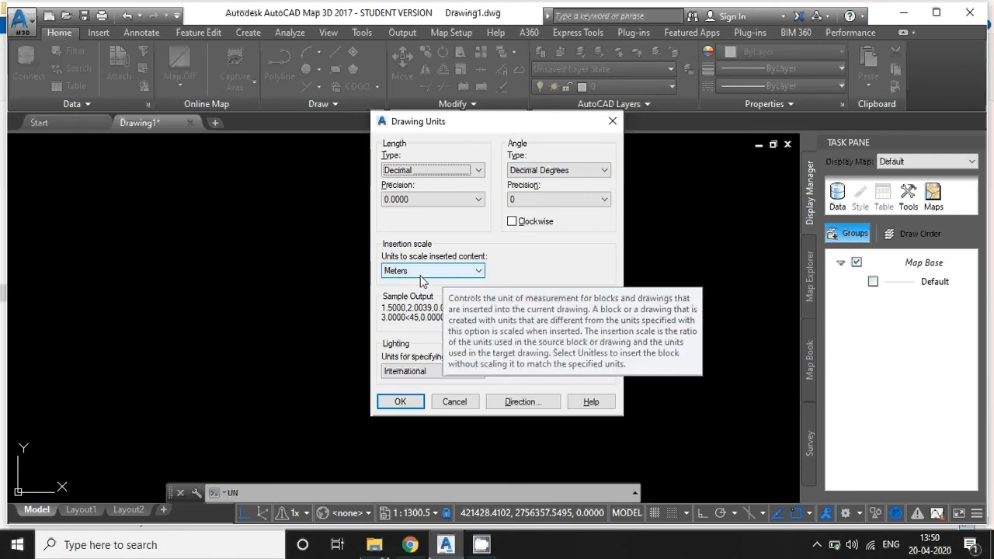
mouse_move(409, 278)
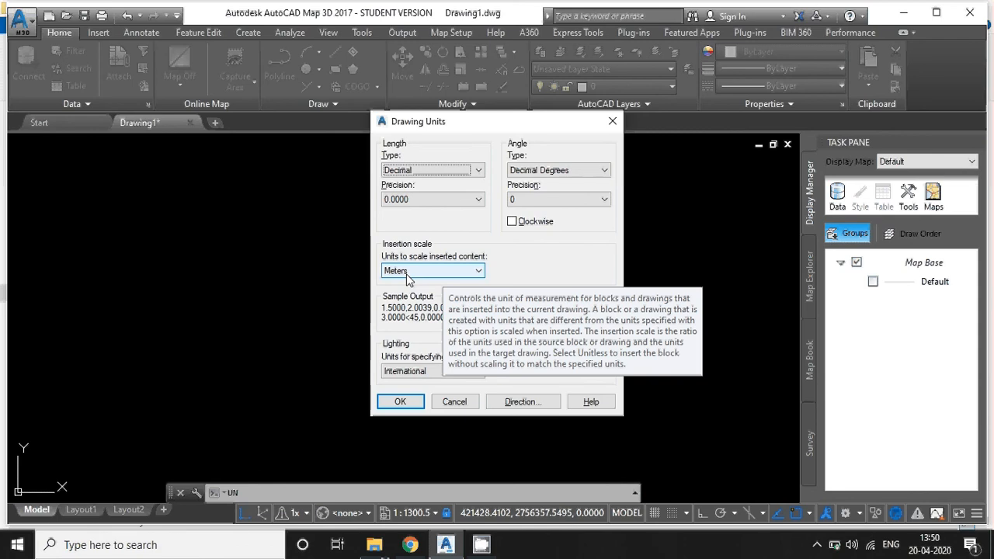
mouse_move(419, 321)
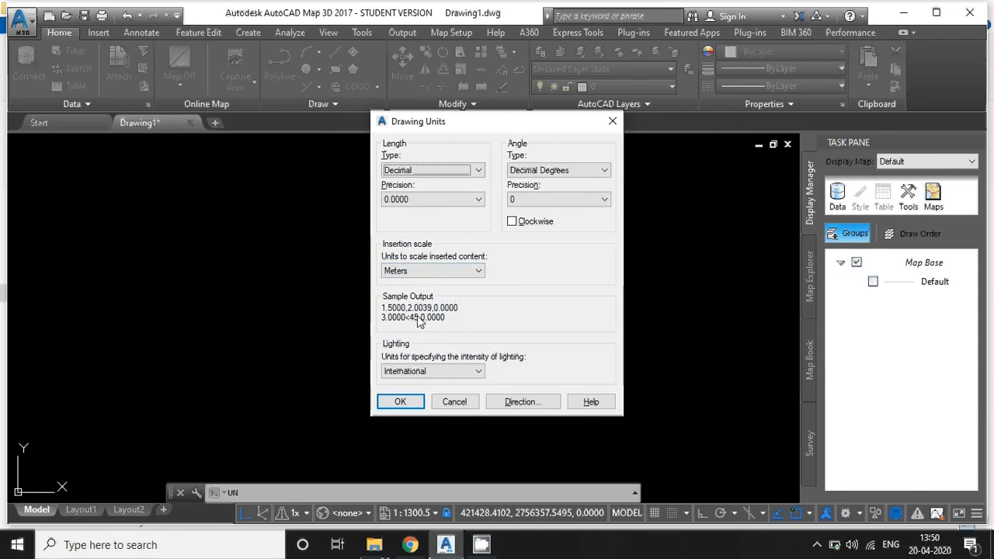
click(400, 401)
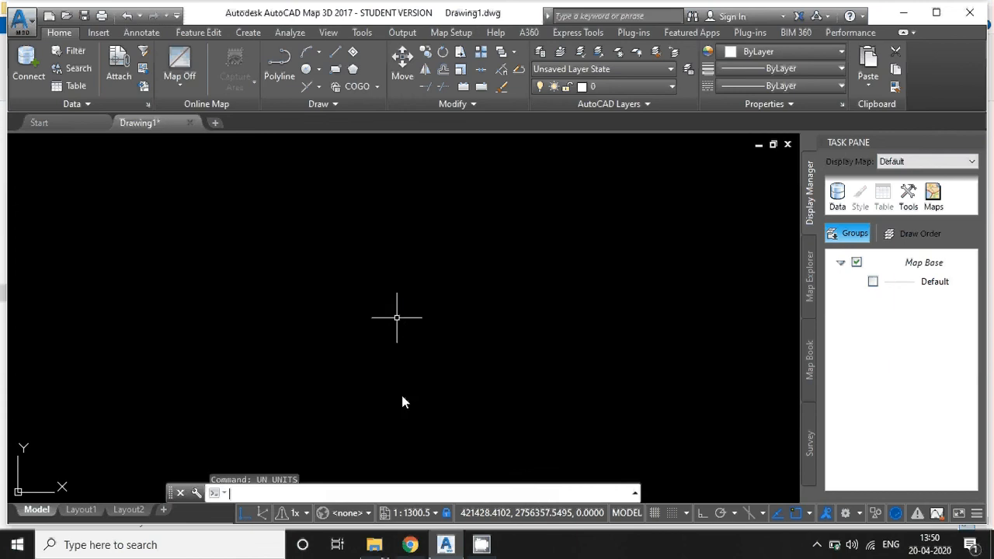
mouse_move(408, 376)
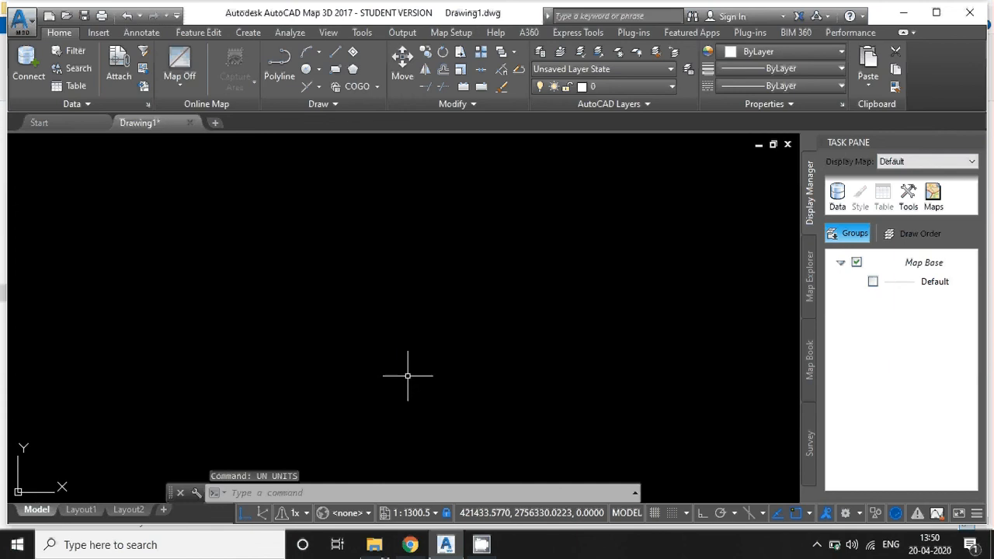
- Start MAPIMPORT and pick the test_gcps shapefile as the import source
text(mapim)
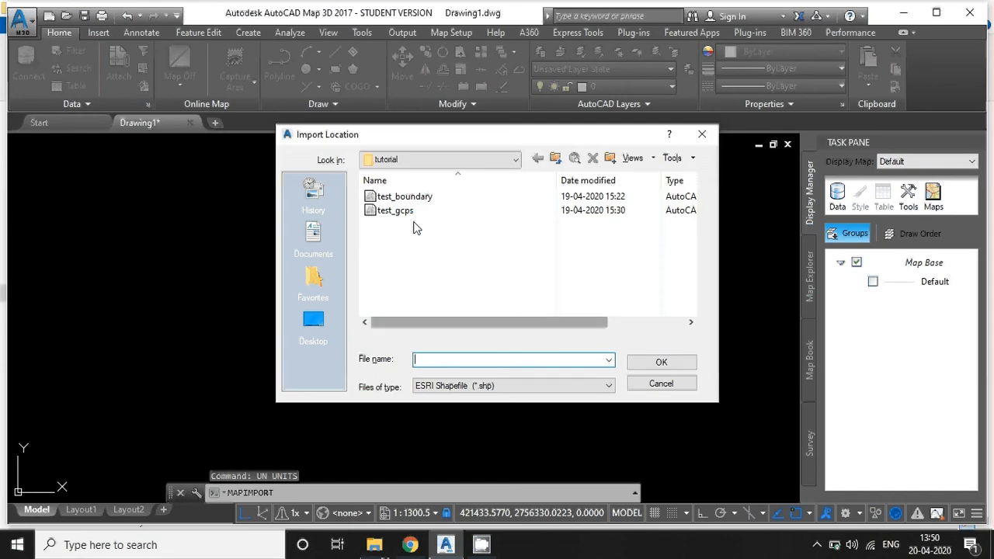
click(394, 209)
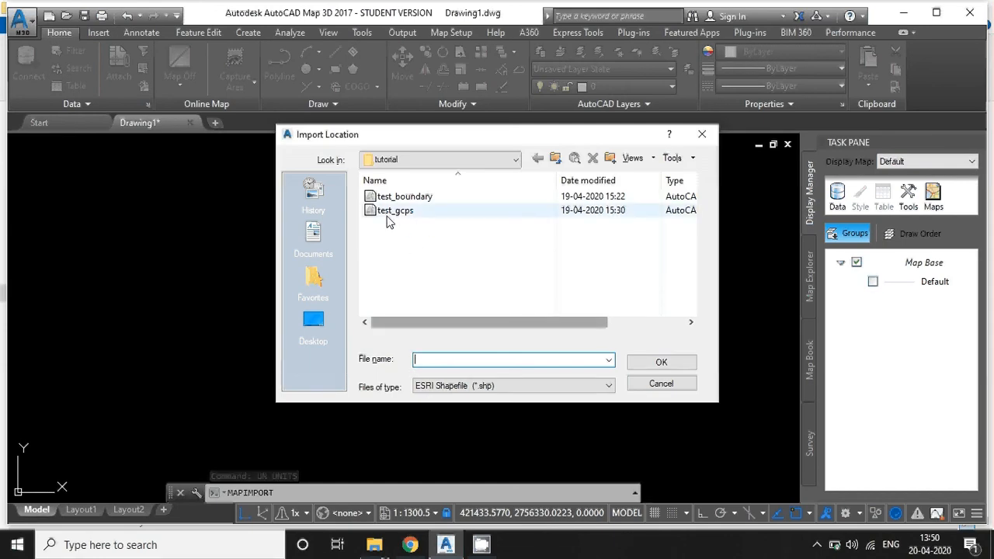
click(394, 210)
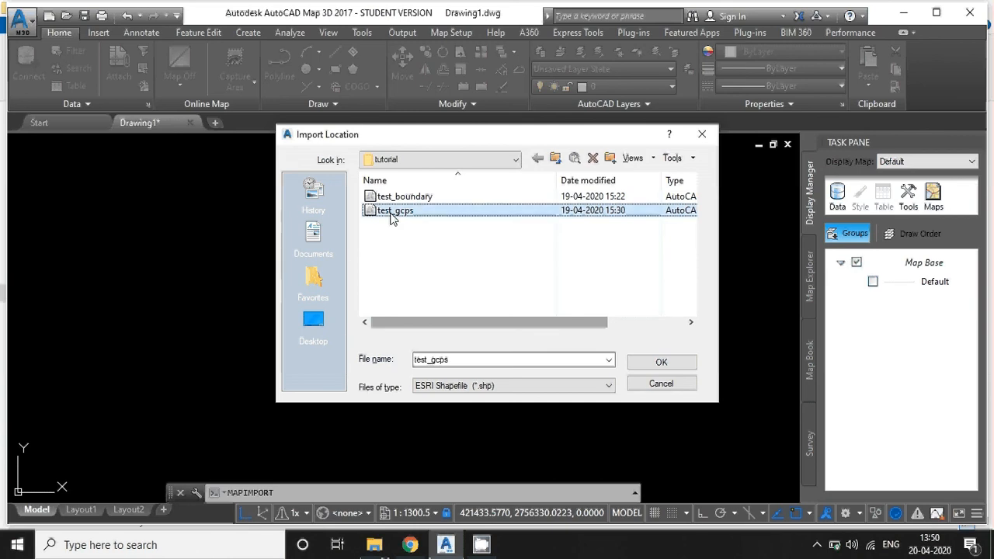
click(660, 361)
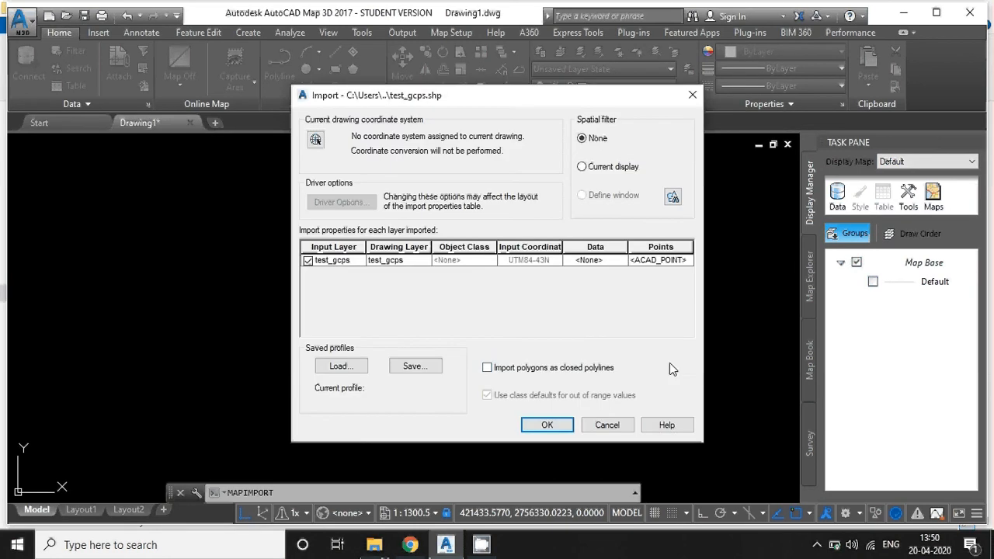
mouse_move(580, 334)
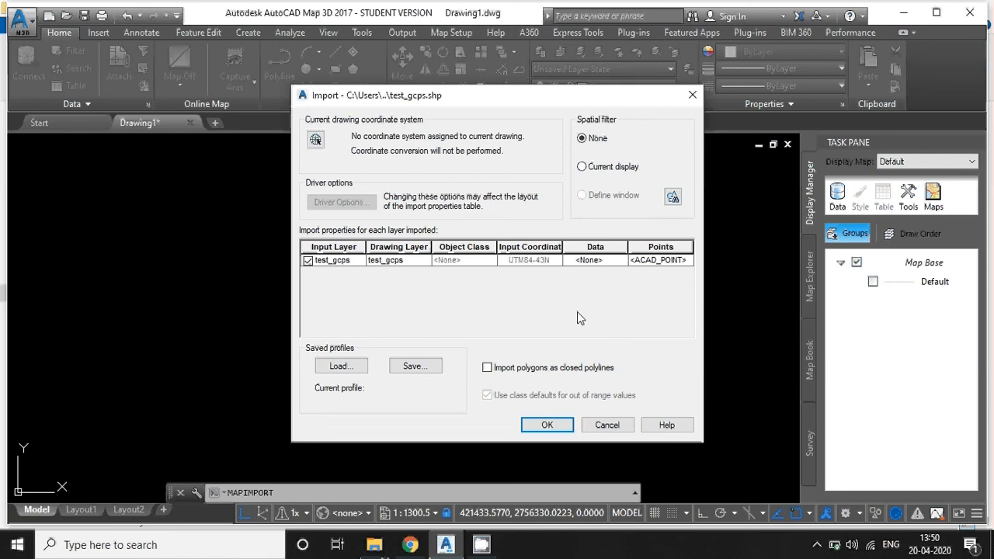
mouse_move(613, 265)
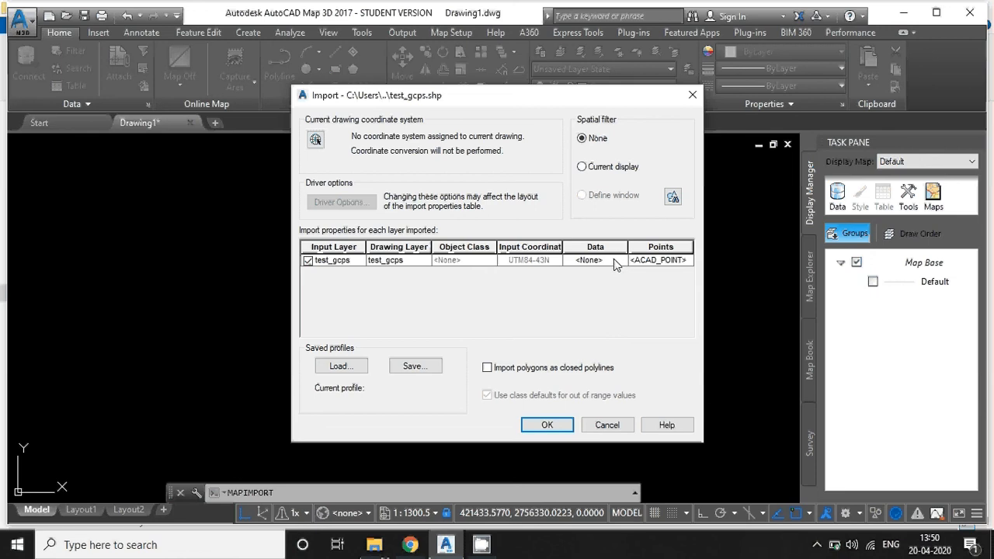
- Set the Data option to Create object data with all fields, then run the import
click(588, 260)
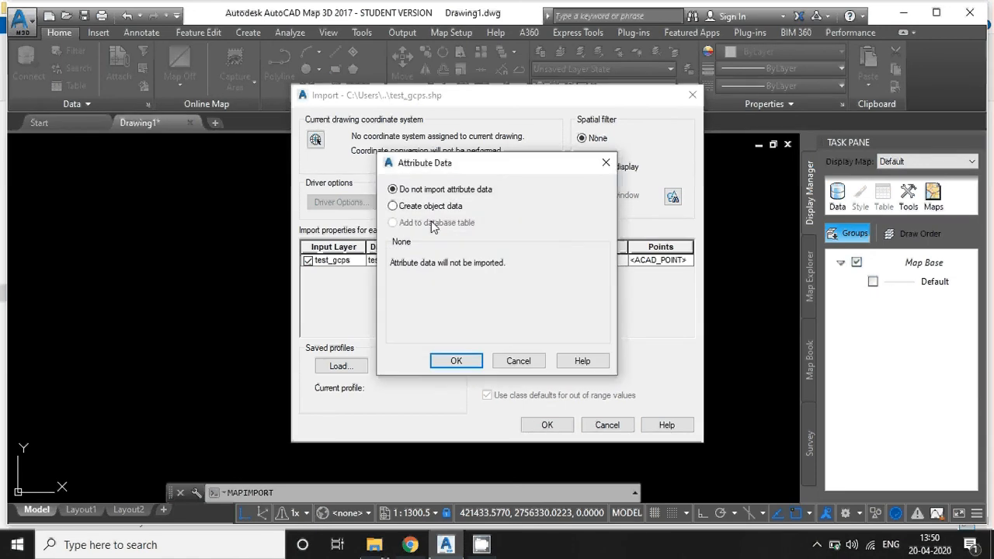
click(393, 205)
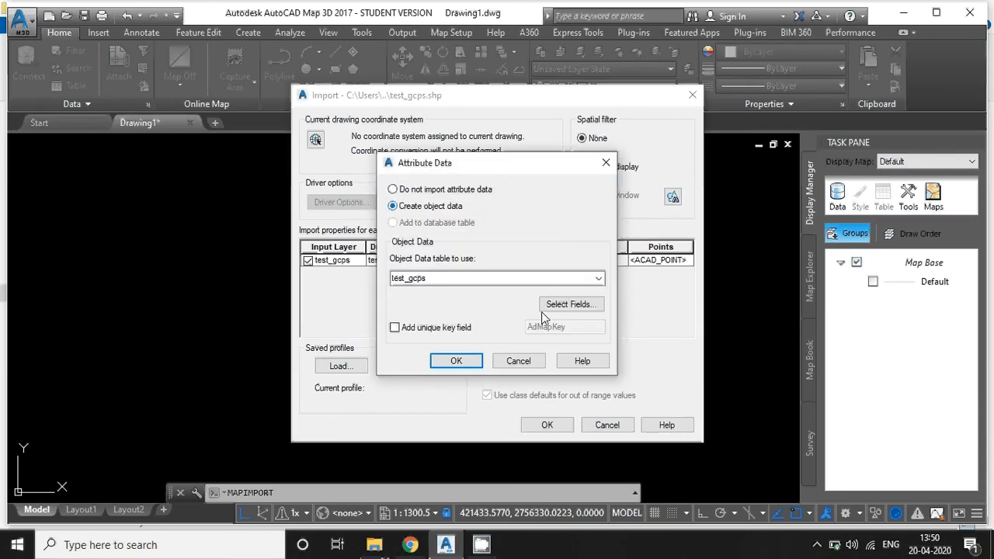
click(570, 304)
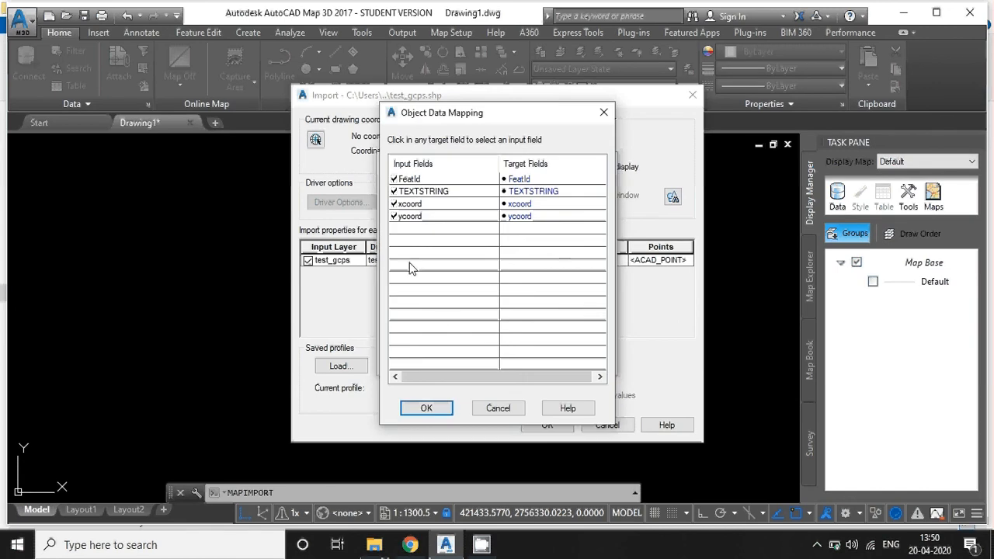
mouse_move(444, 301)
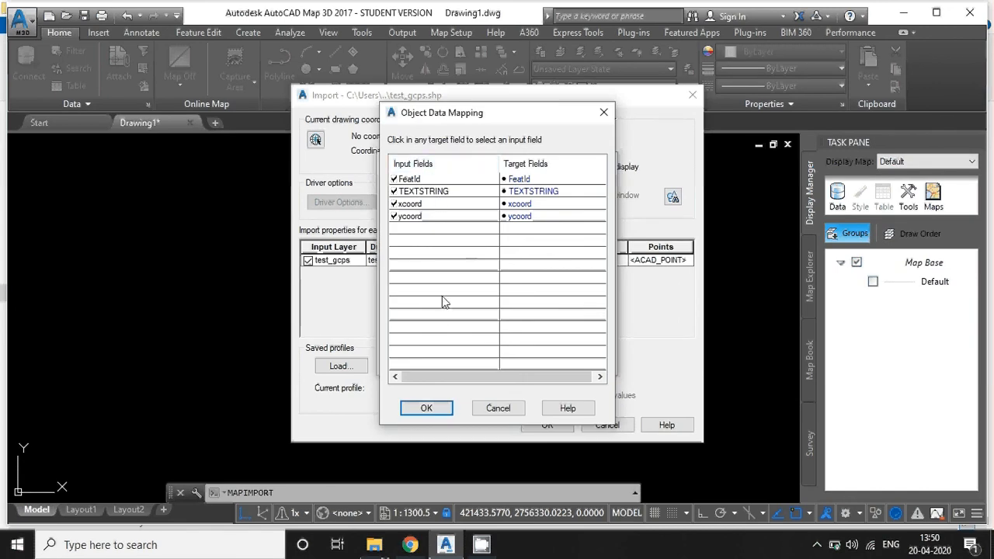
click(426, 407)
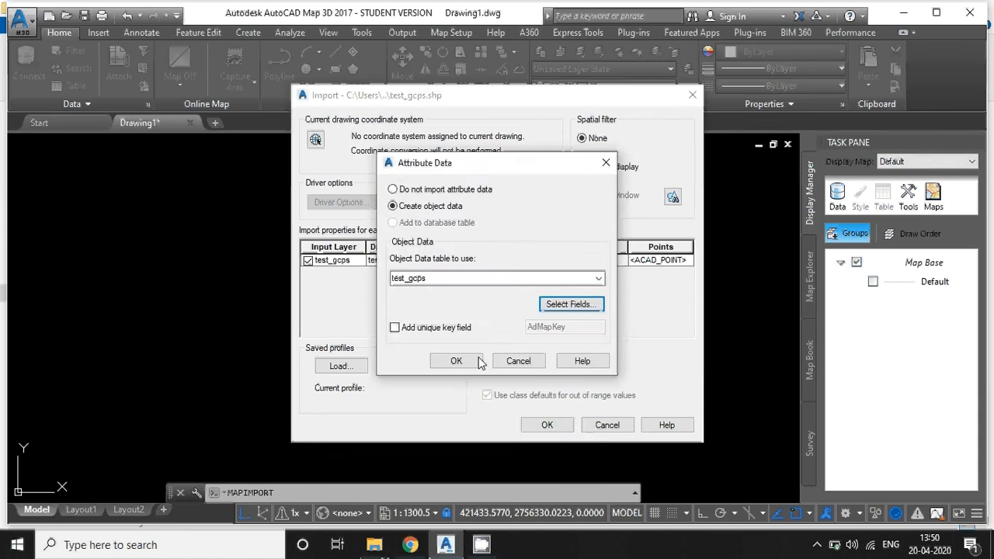
click(457, 360)
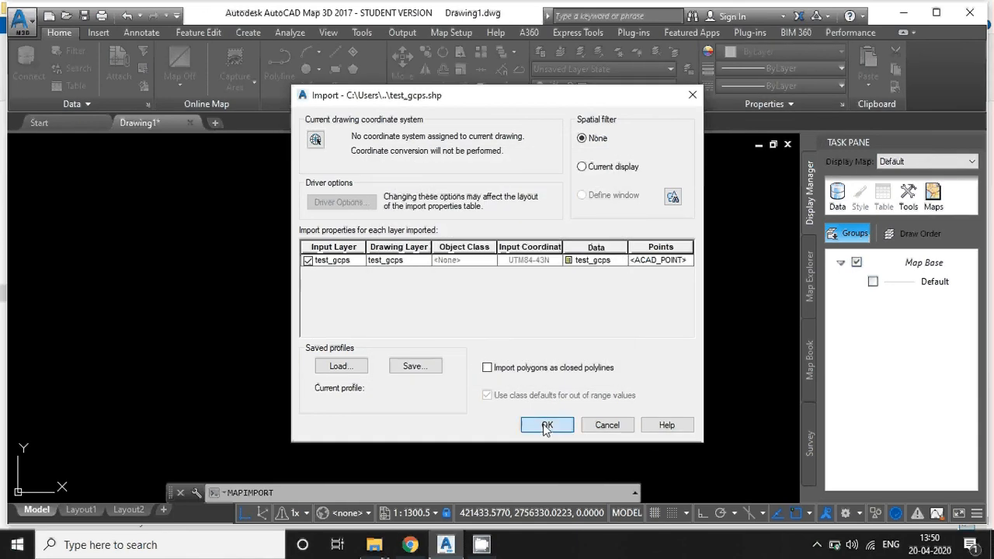
click(546, 424)
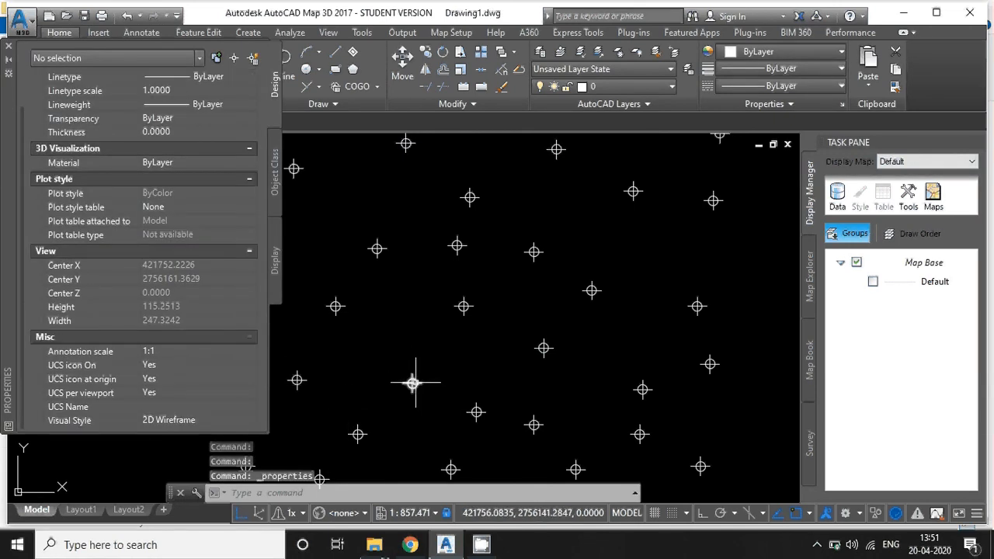
- Select an imported point to show its OD:test_gcps attributes, FeatId 5 and GCP5
click(412, 382)
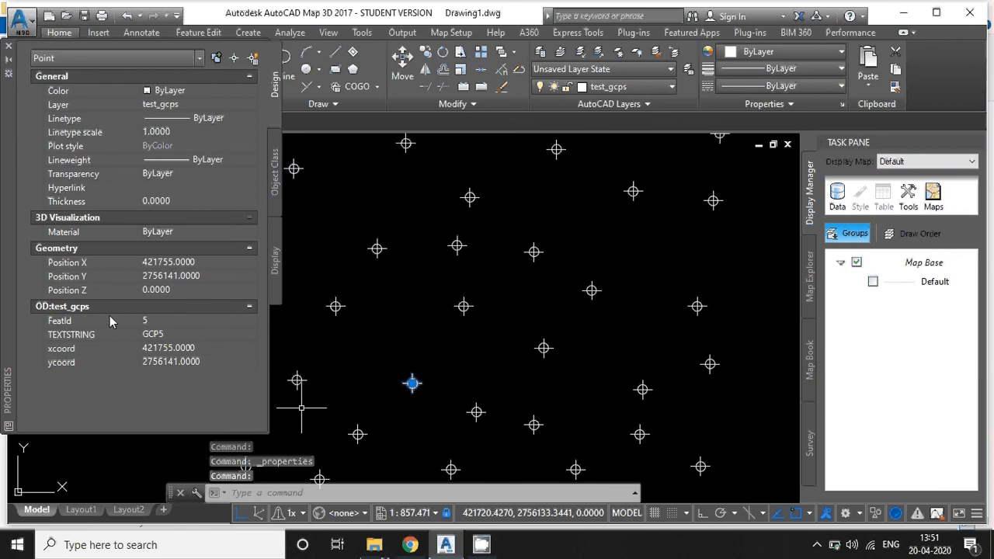
mouse_move(126, 320)
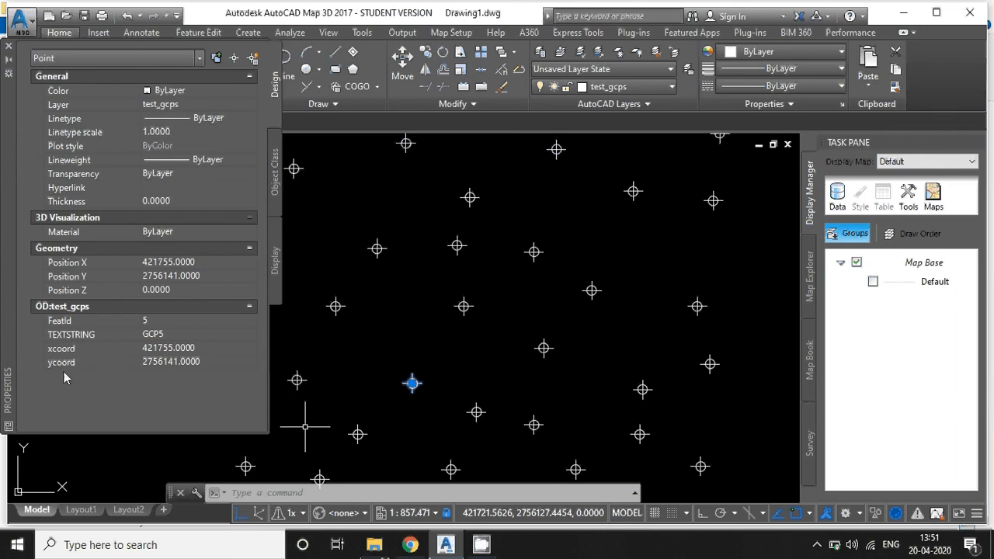
mouse_move(467, 363)
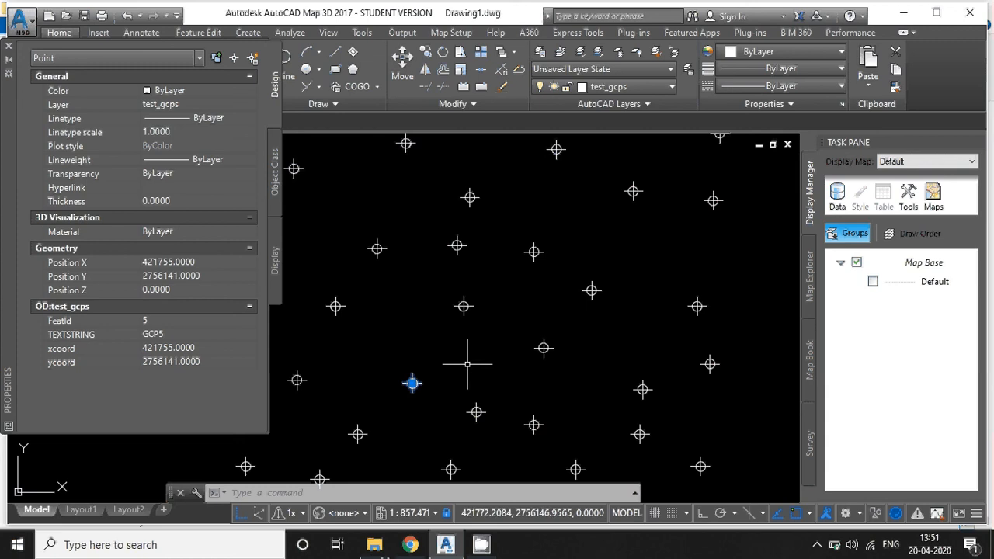